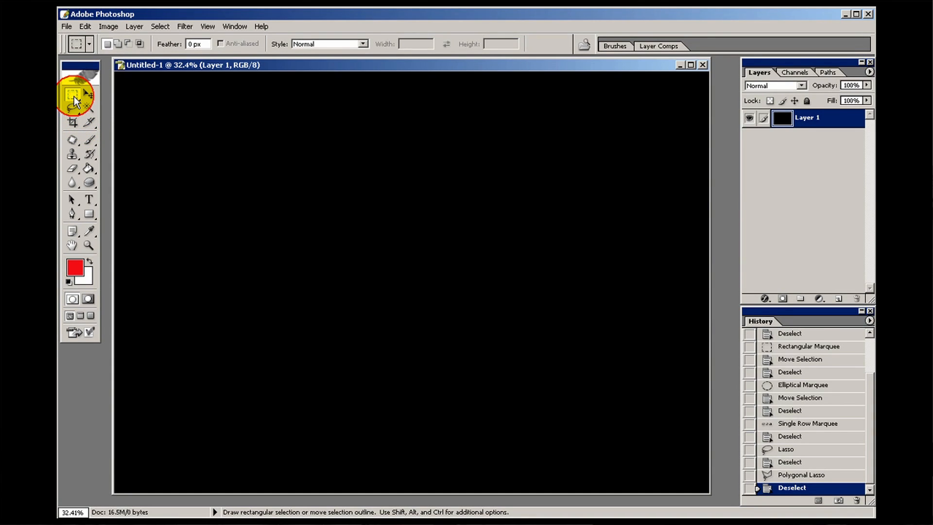
pyautogui.click(74, 95)
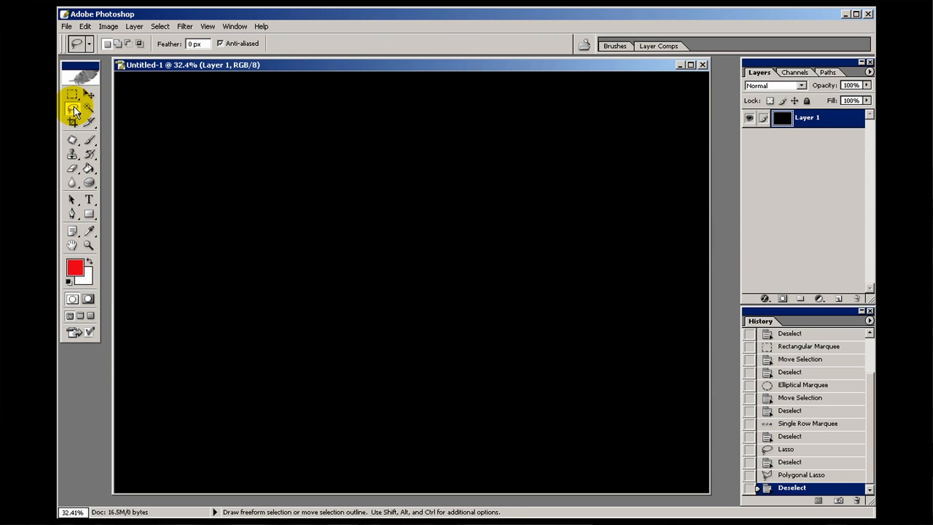
pyautogui.click(71, 110)
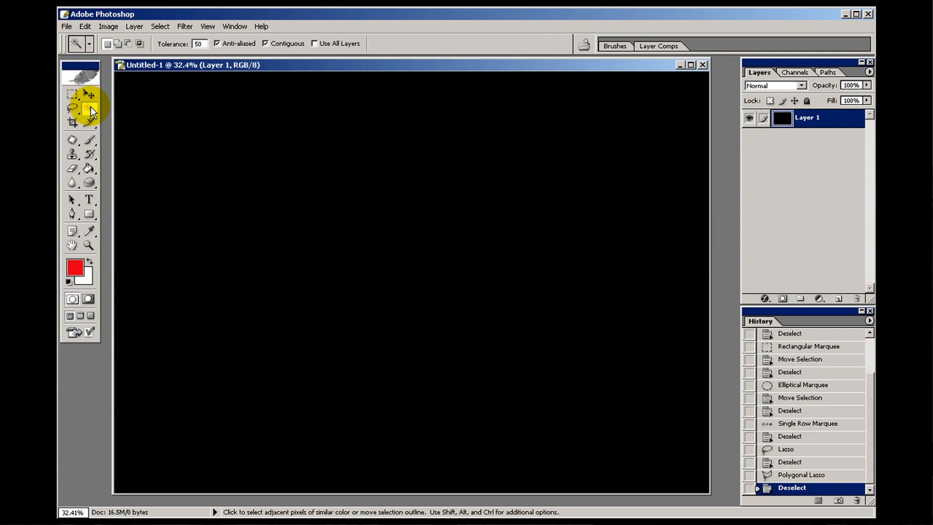
pyautogui.moveTo(76, 96)
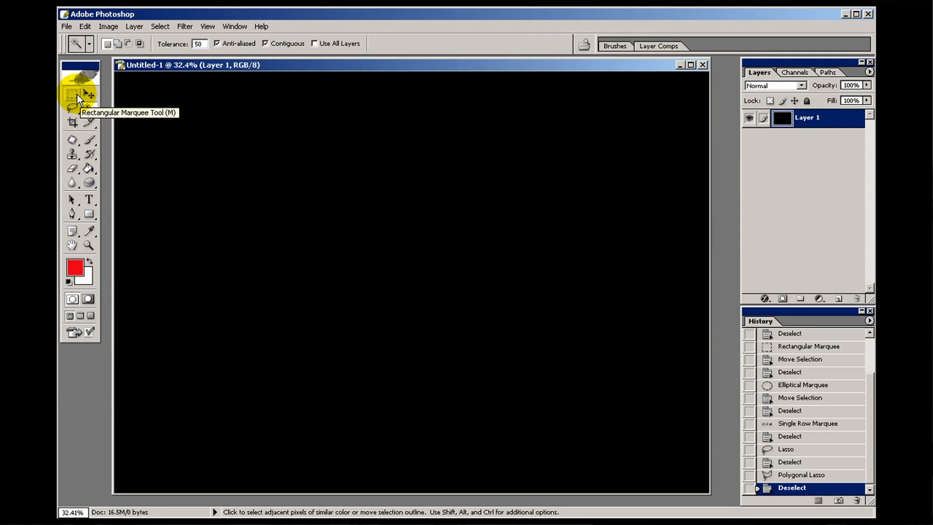
pyautogui.click(72, 108)
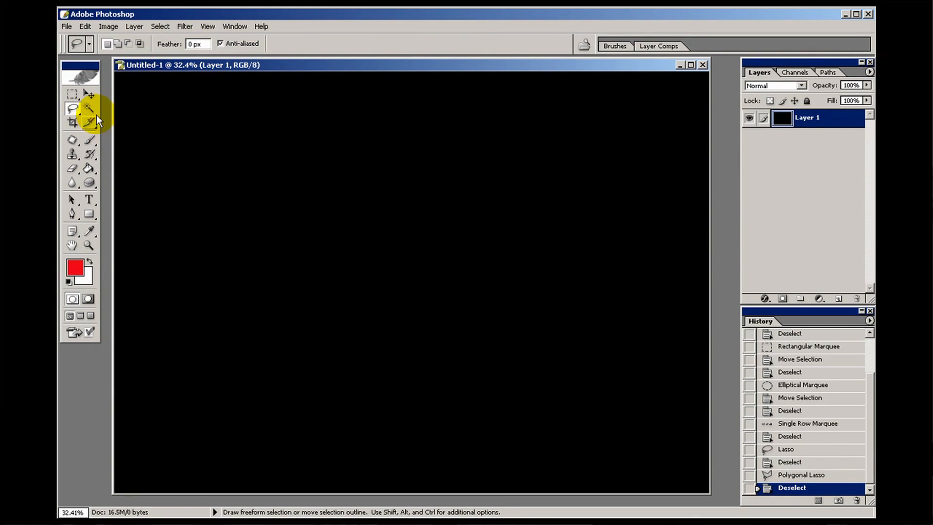
pyautogui.click(86, 108)
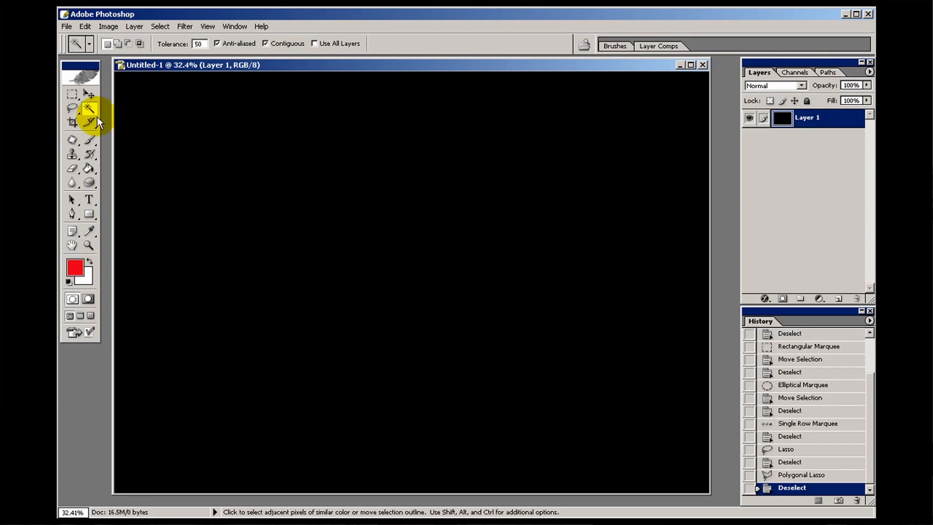
pyautogui.click(71, 94)
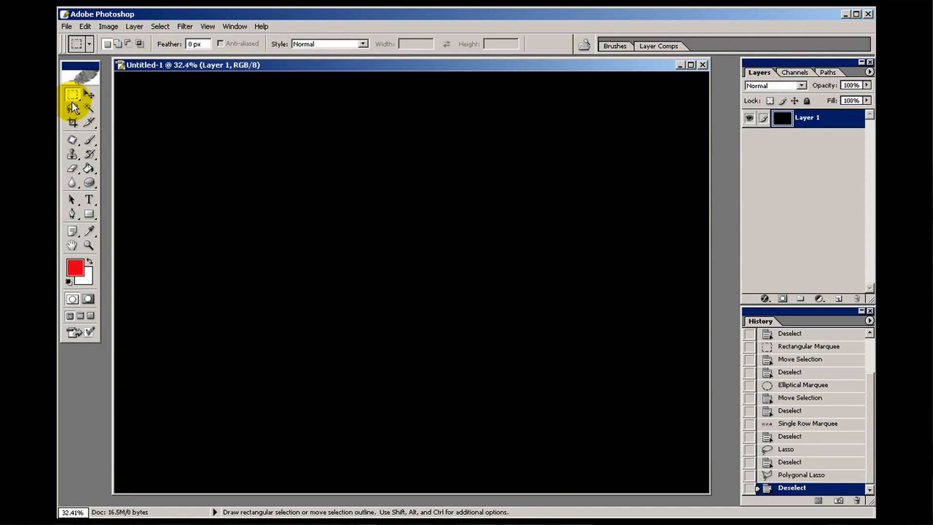